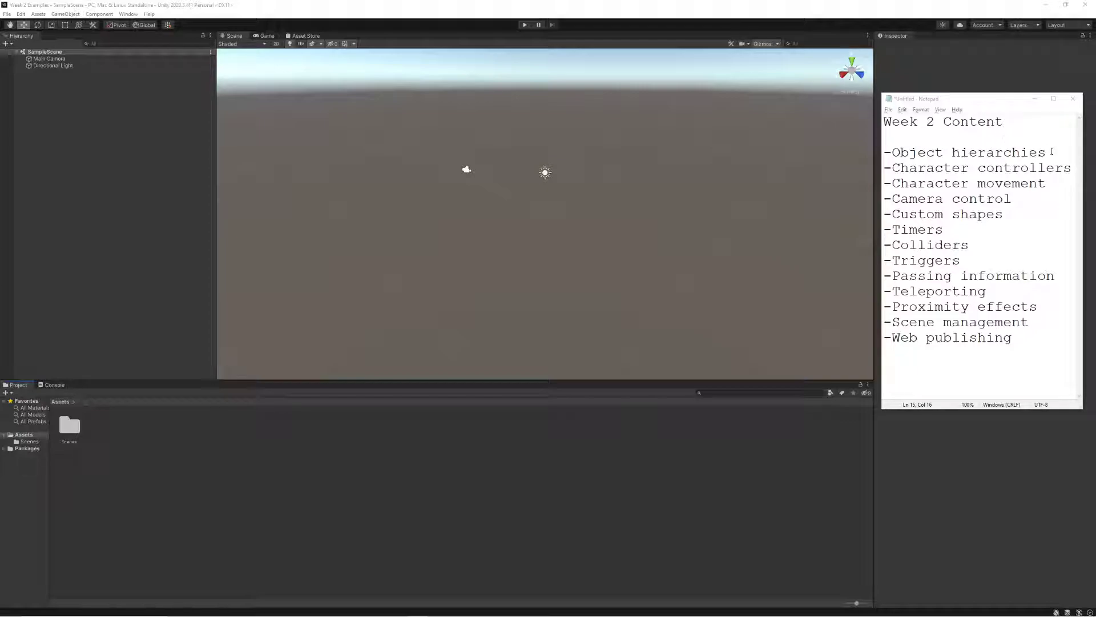
# - Highlight the Object hierarchies, Timers and Colliders topics while explaining the Week 2 list
pyautogui.tripleClick(968, 151)
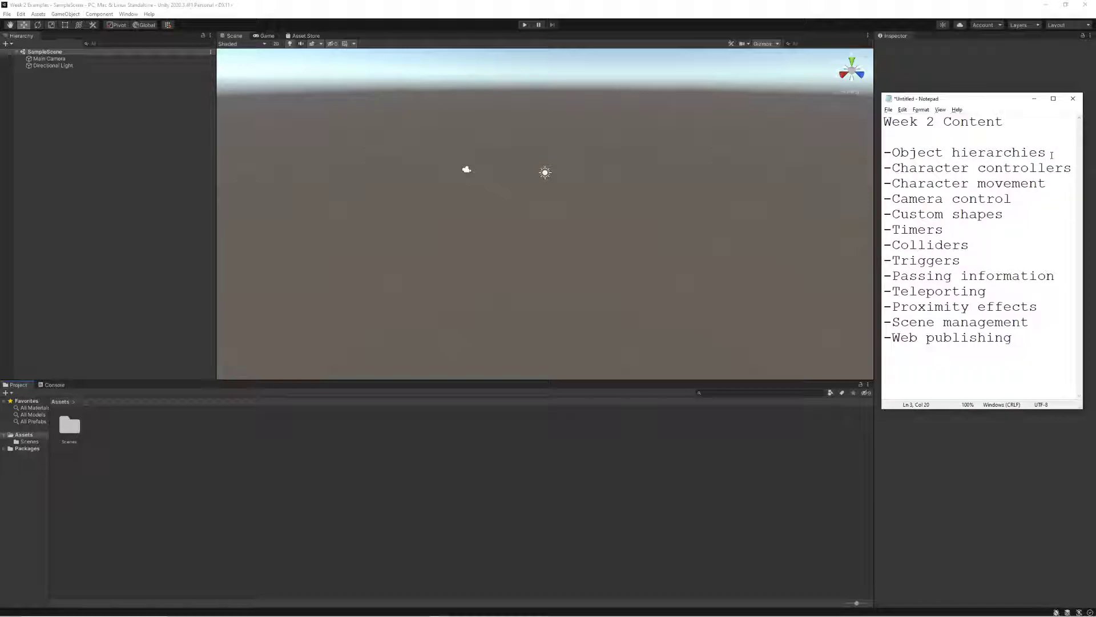
pyautogui.moveTo(912, 166); pyautogui.dragTo(1072, 166)
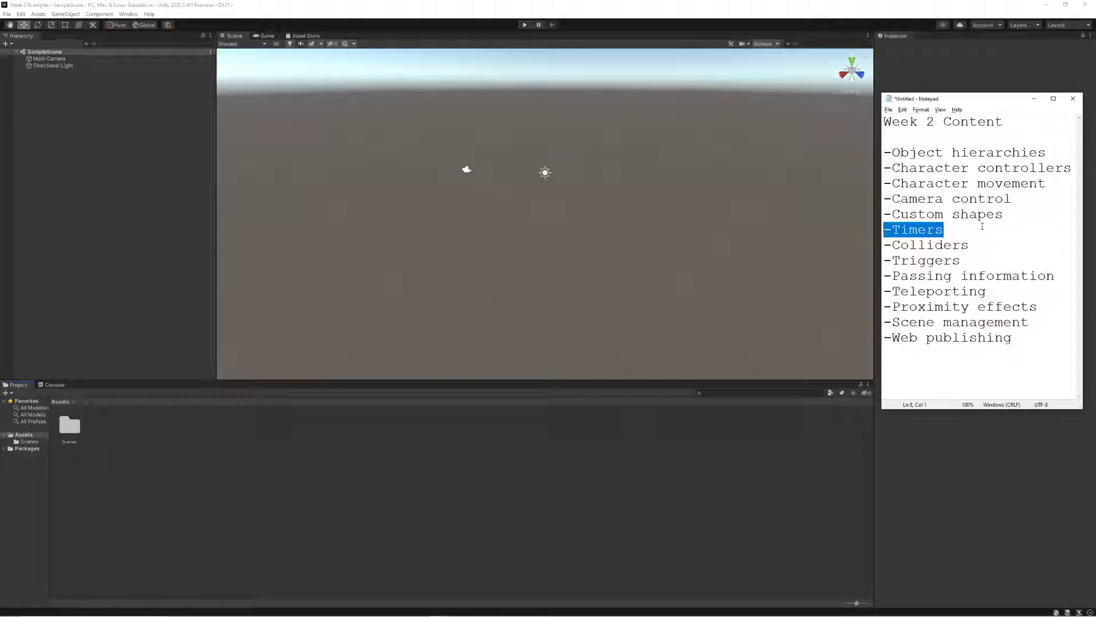
pyautogui.doubleClick(925, 244)
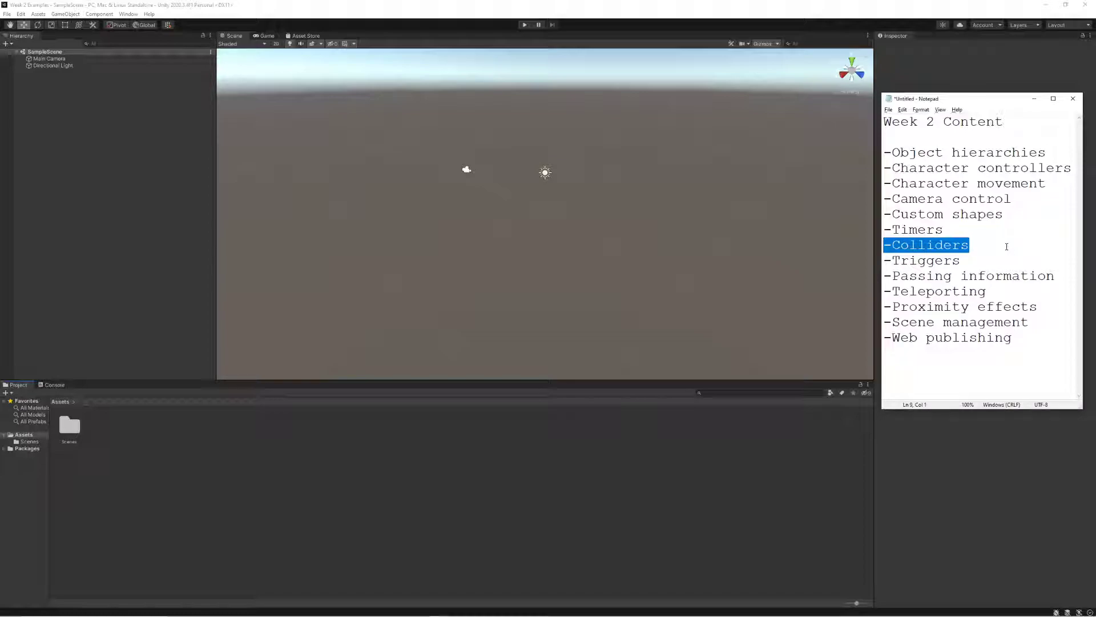
pyautogui.moveTo(970, 246); pyautogui.dragTo(971, 261)
pyautogui.write('-')
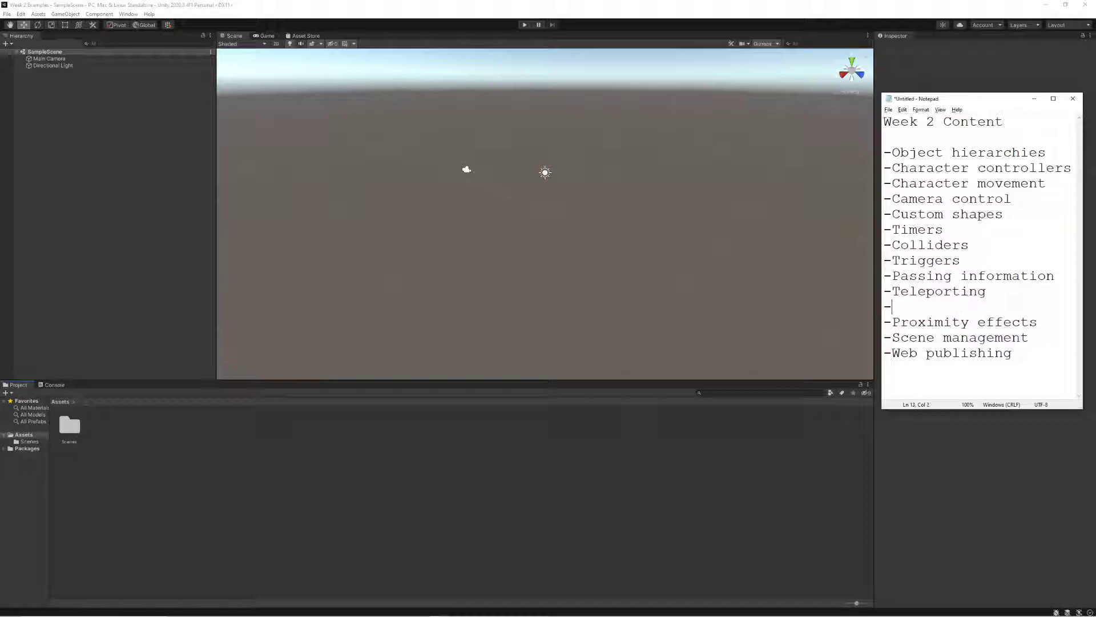
# - Insert a '-Destroy' item after Teleporting, then highlight Proximity effects and Scene management
pyautogui.write('Destroy')
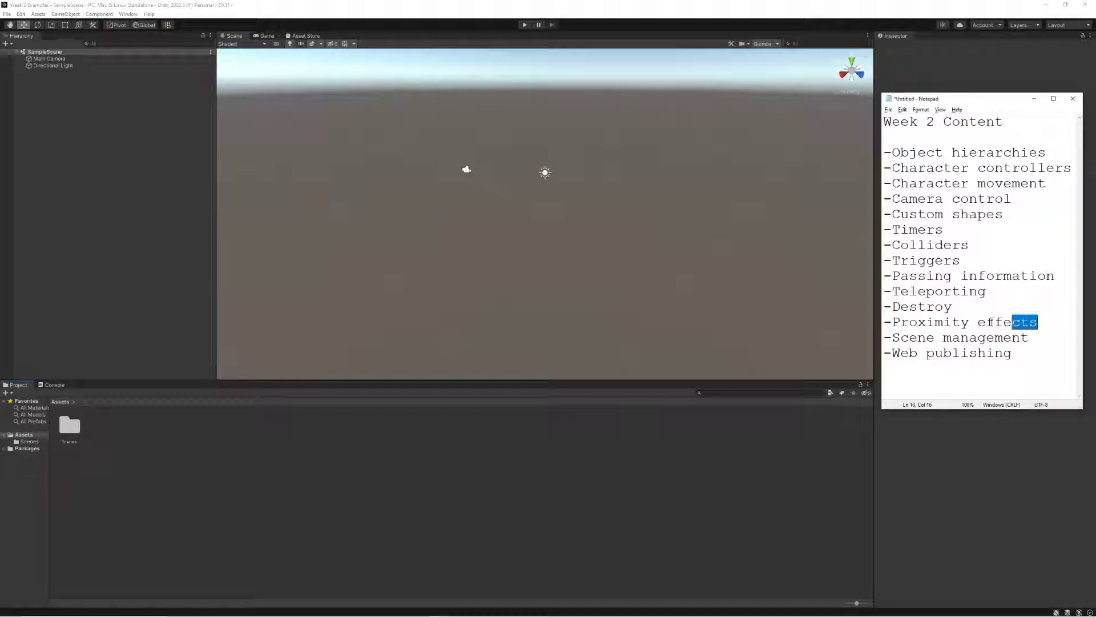
pyautogui.moveTo(886, 244); pyautogui.dragTo(961, 261)
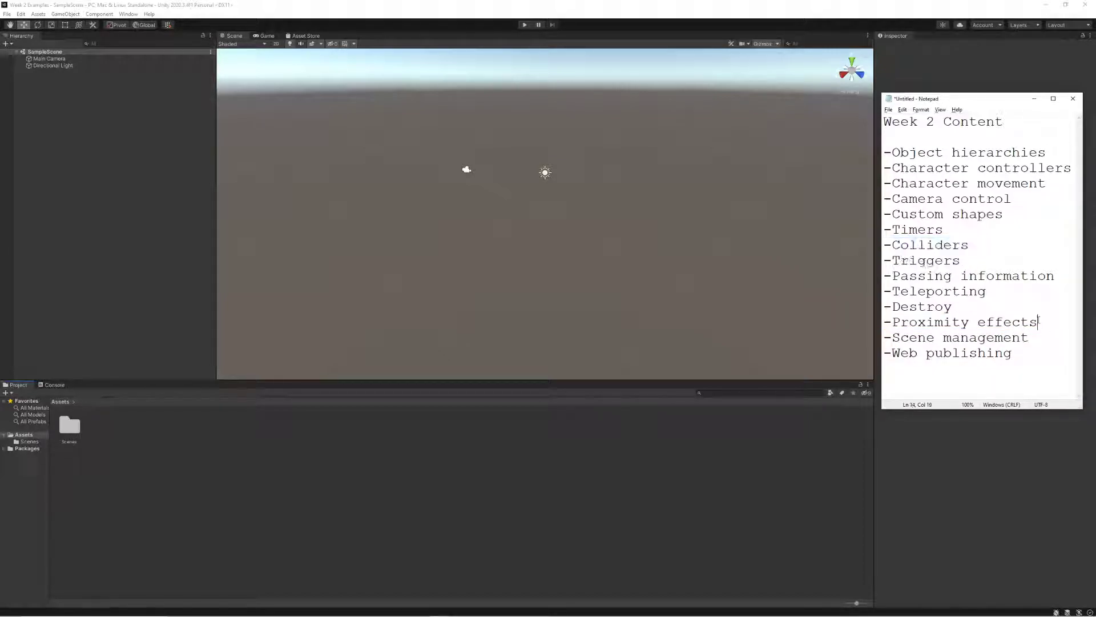
pyautogui.tripleClick(964, 322)
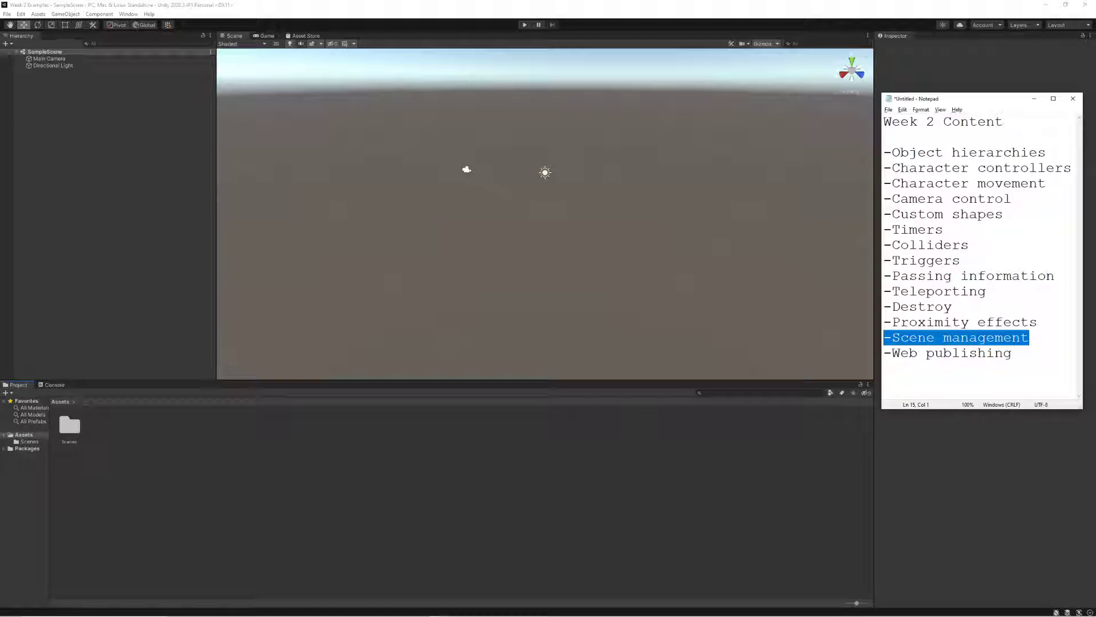
pyautogui.click(949, 352)
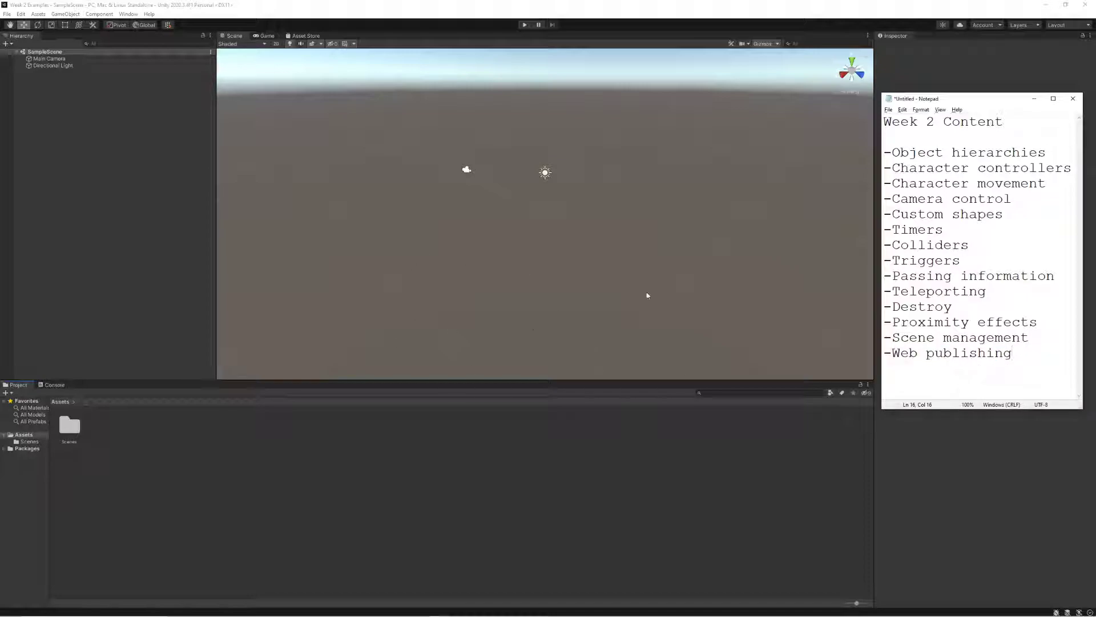
pyautogui.moveTo(508, 368)
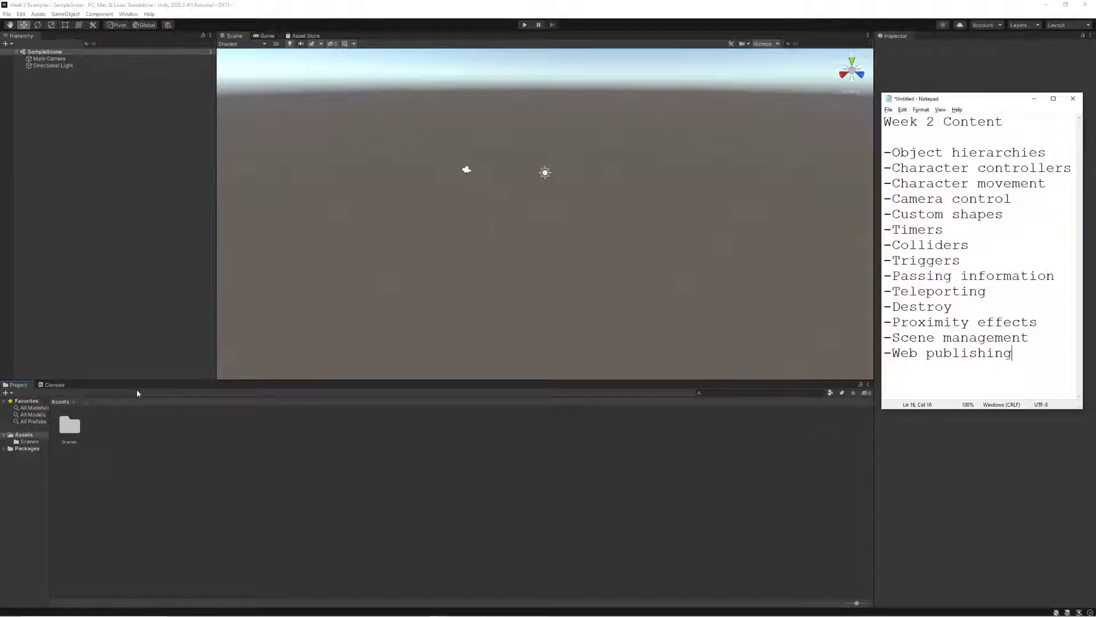
pyautogui.moveTo(158, 339)
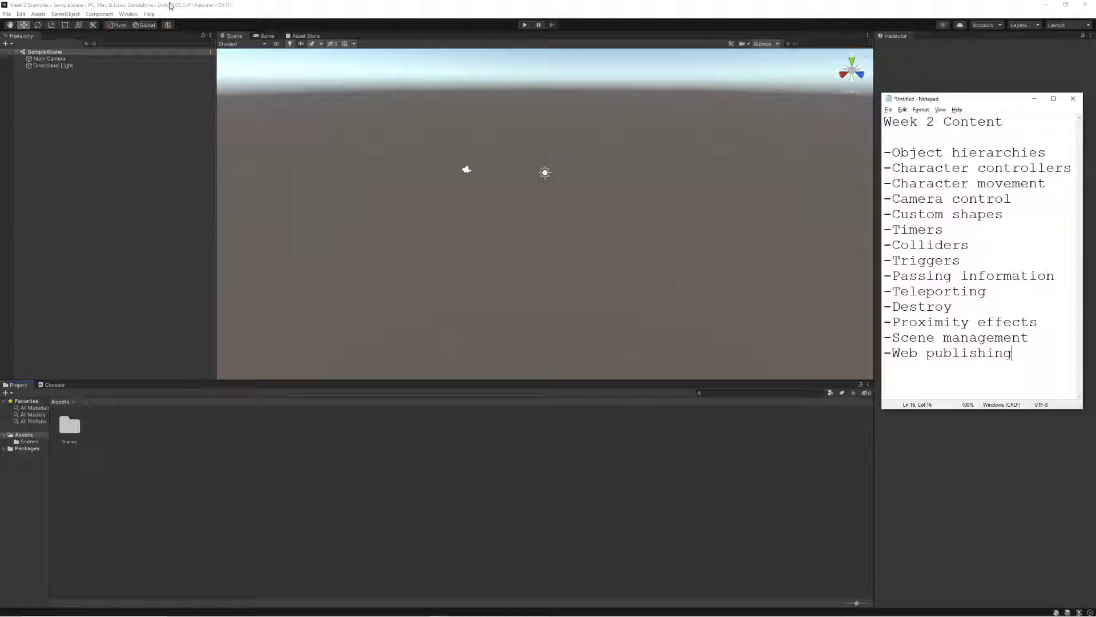
pyautogui.moveTo(204, 8)
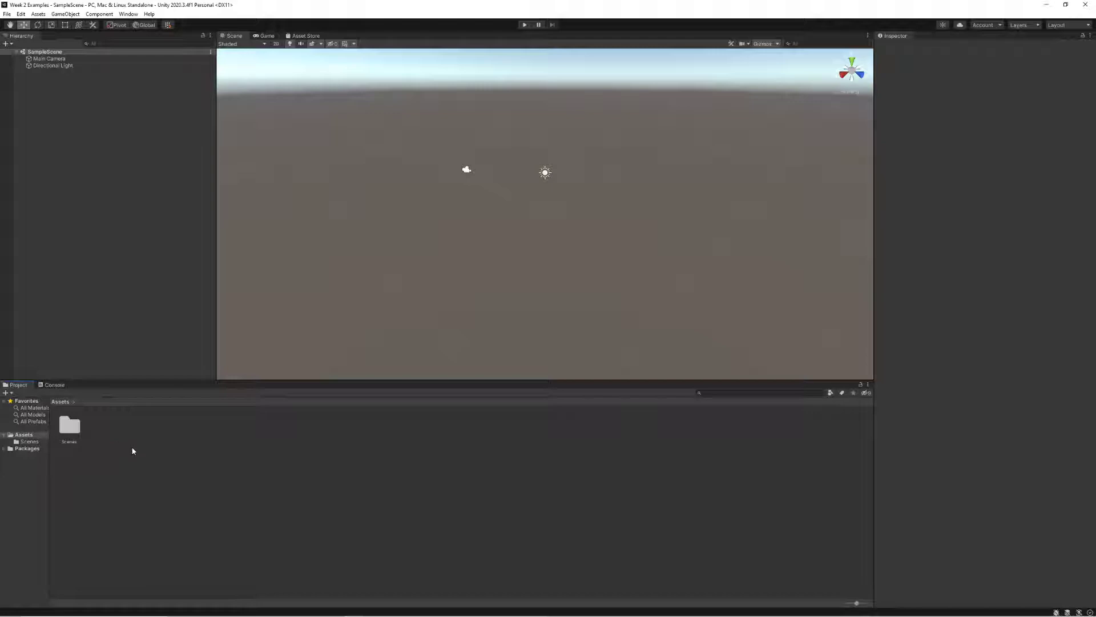
# - Create Materials, Prefabs and Scripts folders in Assets and open the Scenes folder
pyautogui.rightClick(132, 451)
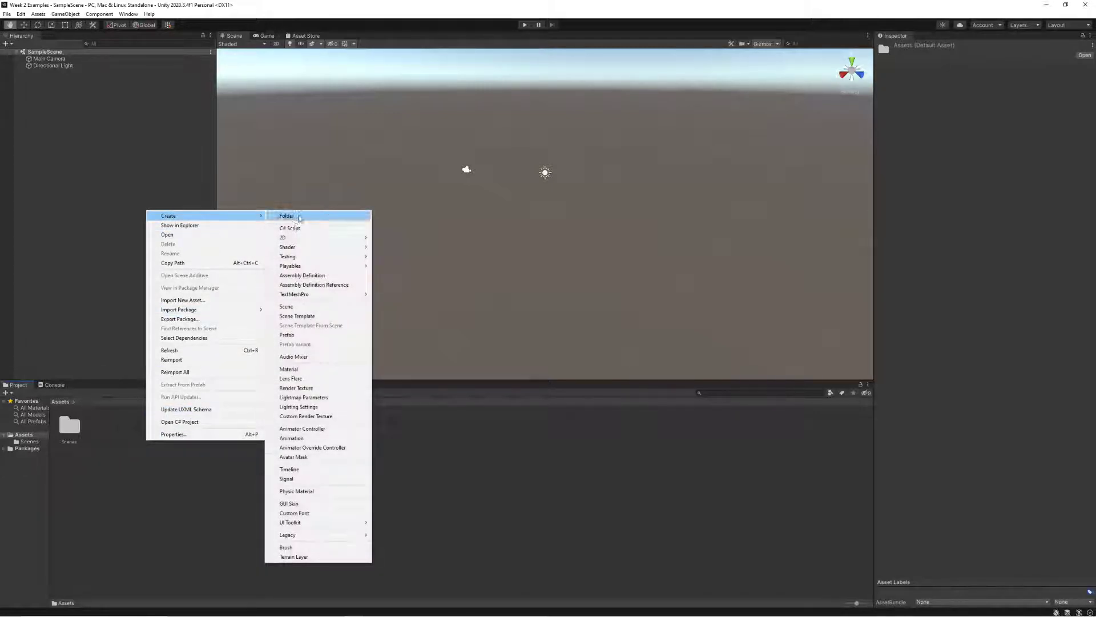
pyautogui.click(286, 216)
pyautogui.write('Materials')
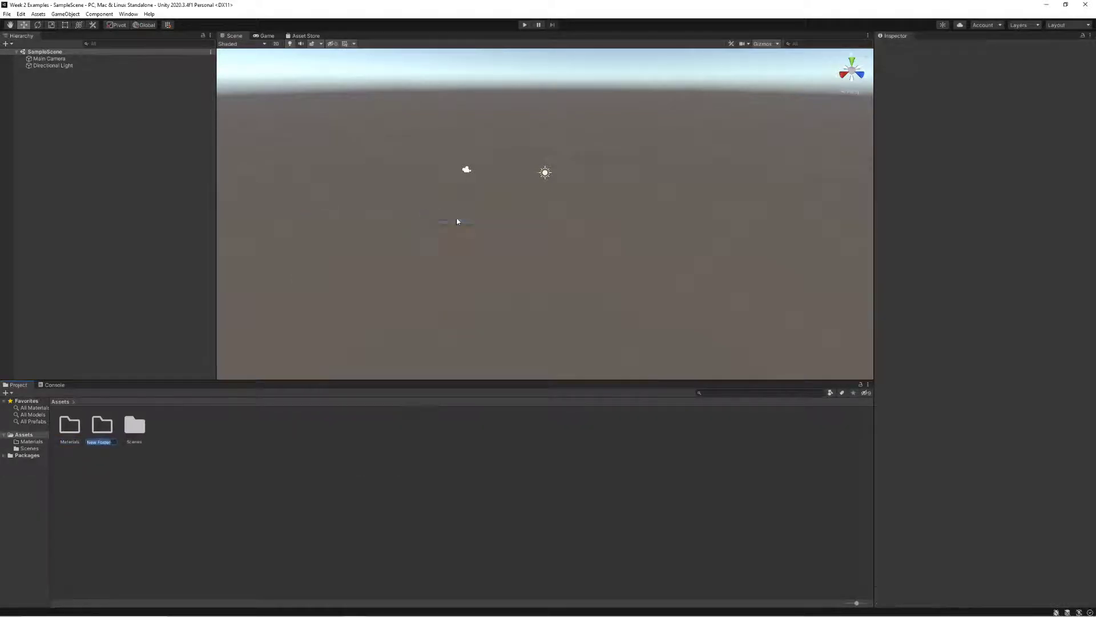
pyautogui.rightClick(135, 425)
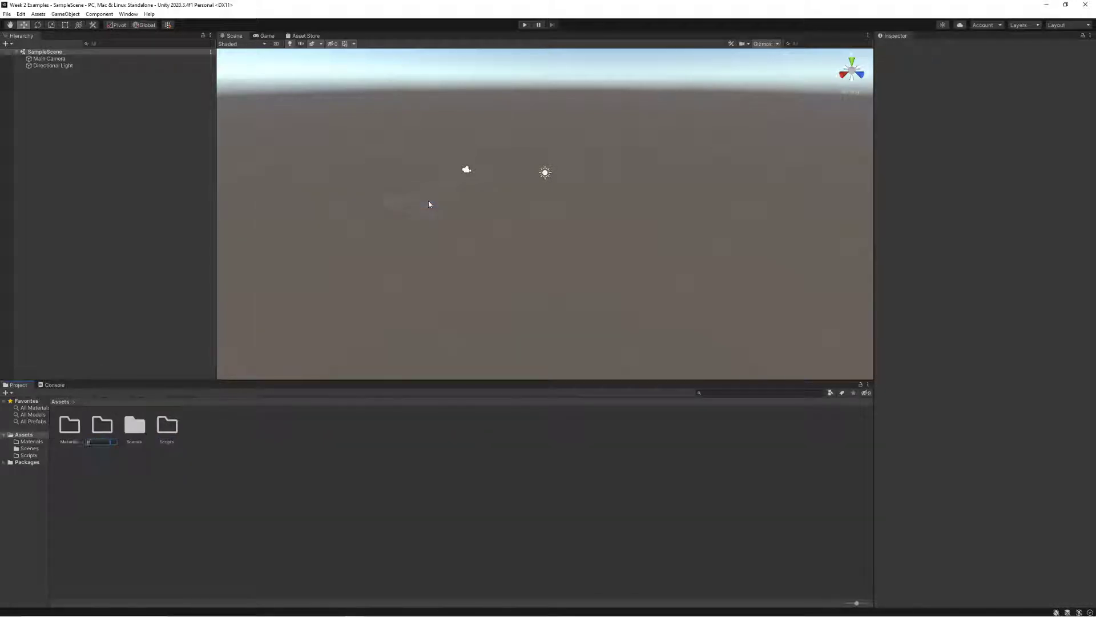
pyautogui.write('Prefabs')
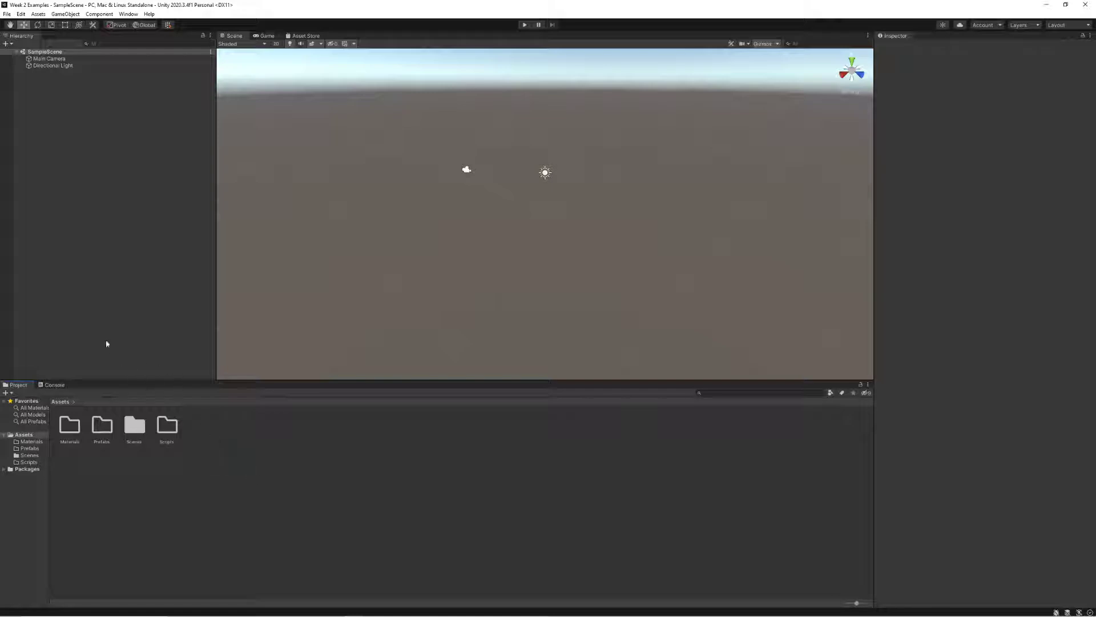
pyautogui.doubleClick(133, 425)
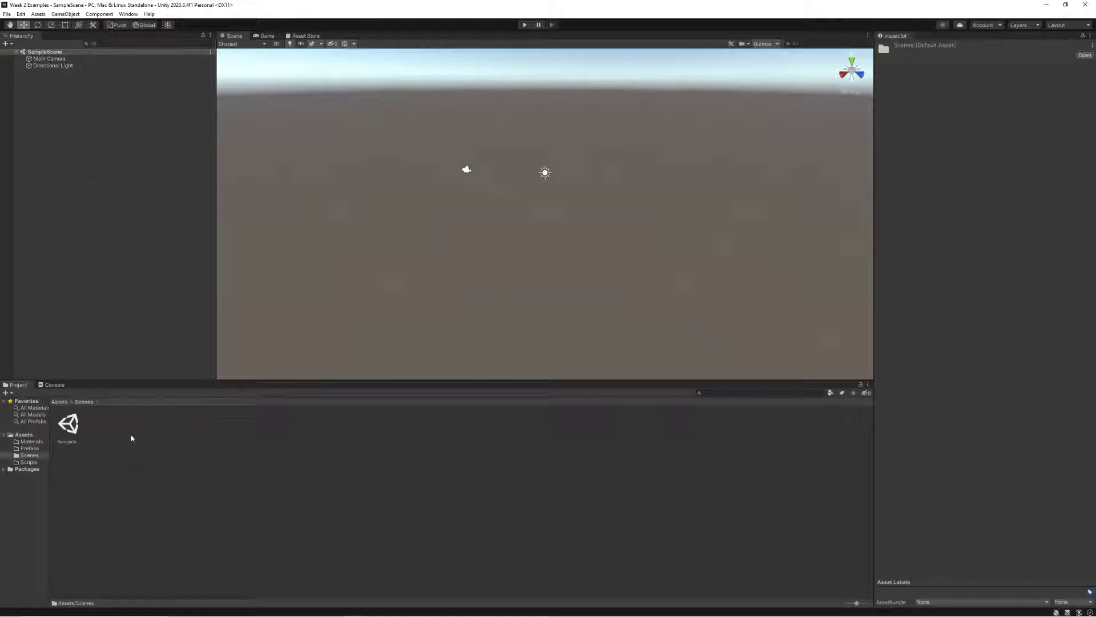
# - Rename SampleScene to Playground and reload the scene from the modified-externally warning
pyautogui.click(69, 426)
pyautogui.write('Playground')
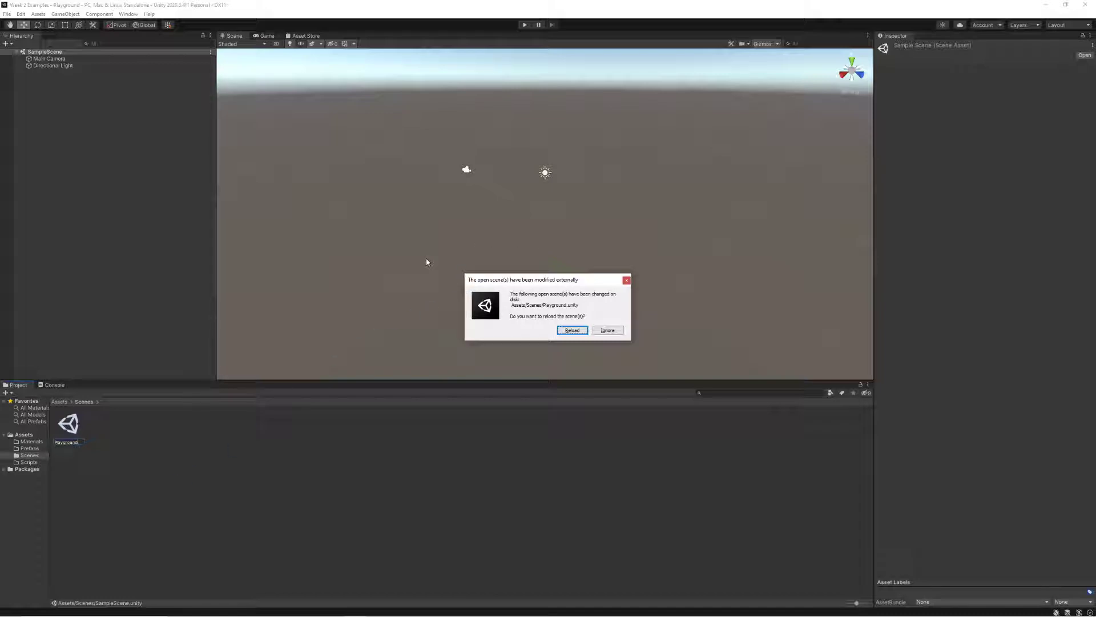
pyautogui.moveTo(549, 285)
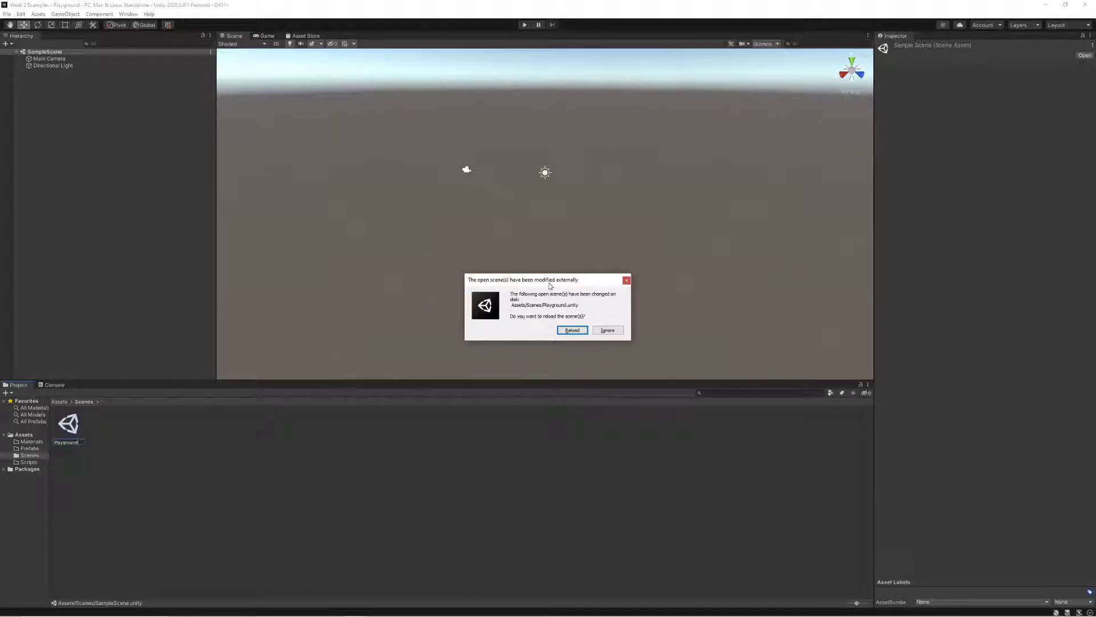
pyautogui.moveTo(545, 278); pyautogui.dragTo(522, 237)
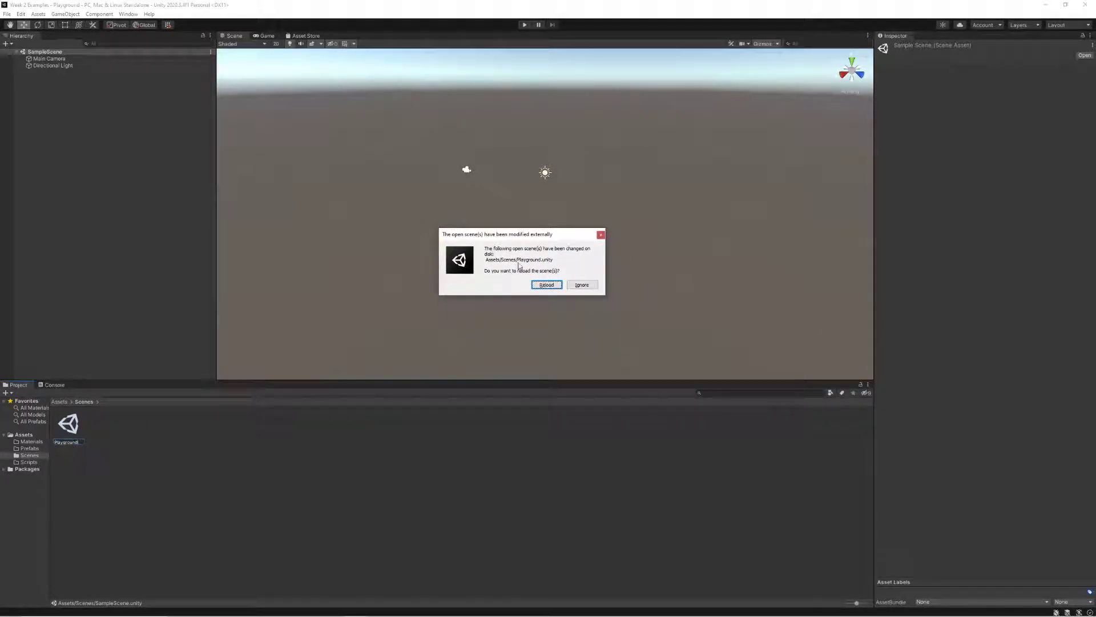
pyautogui.click(546, 284)
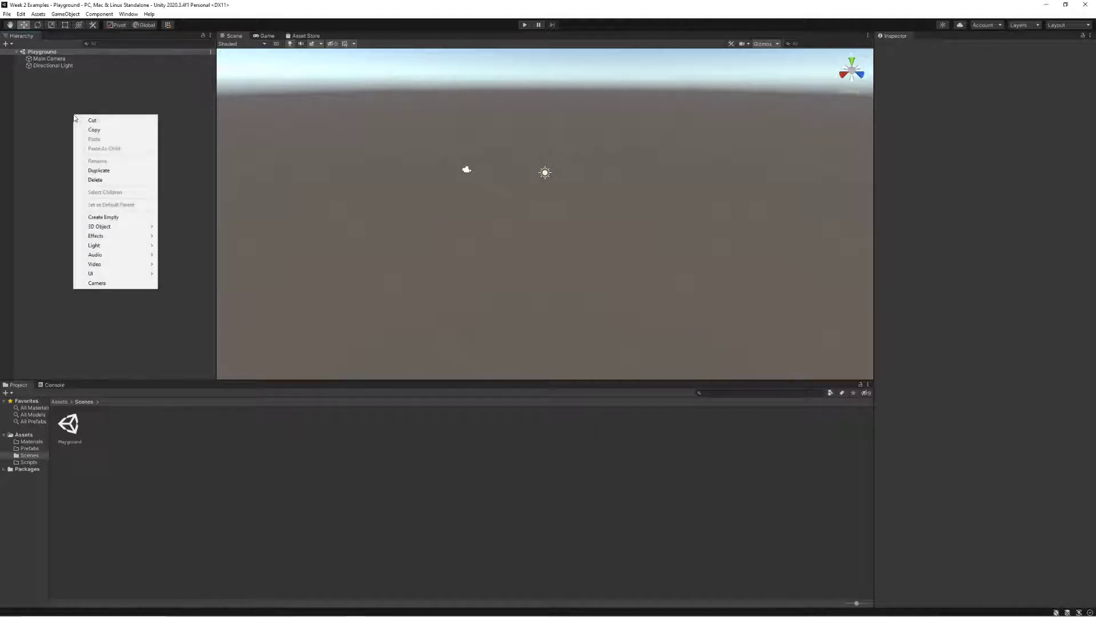
pyautogui.moveTo(99, 226)
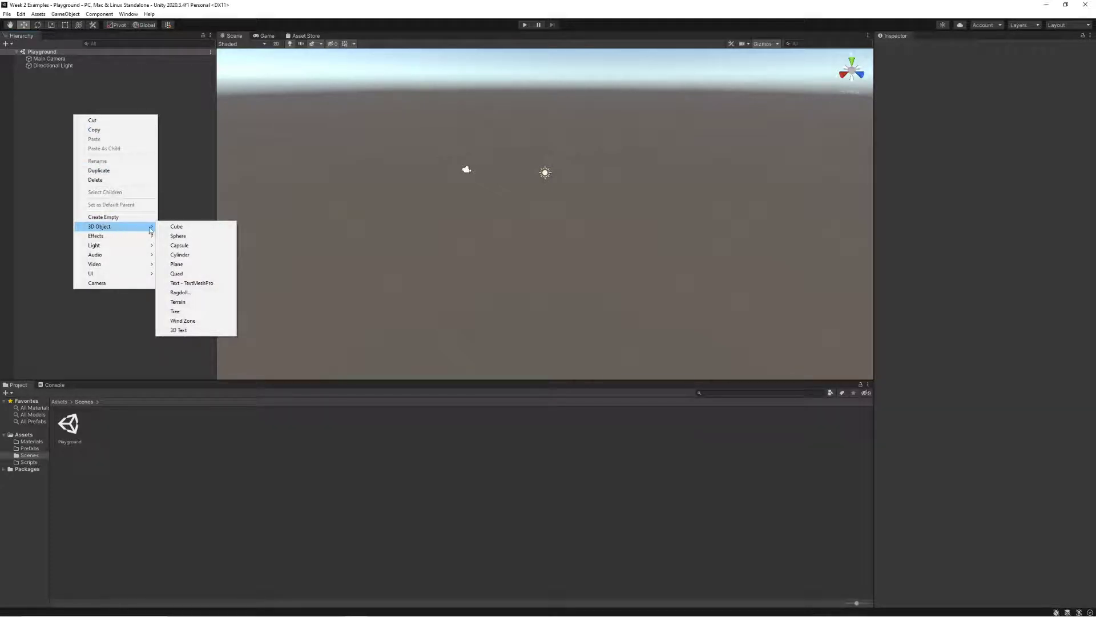
# - Add a 3D Plane object to the Playground scene as the ground
pyautogui.click(175, 264)
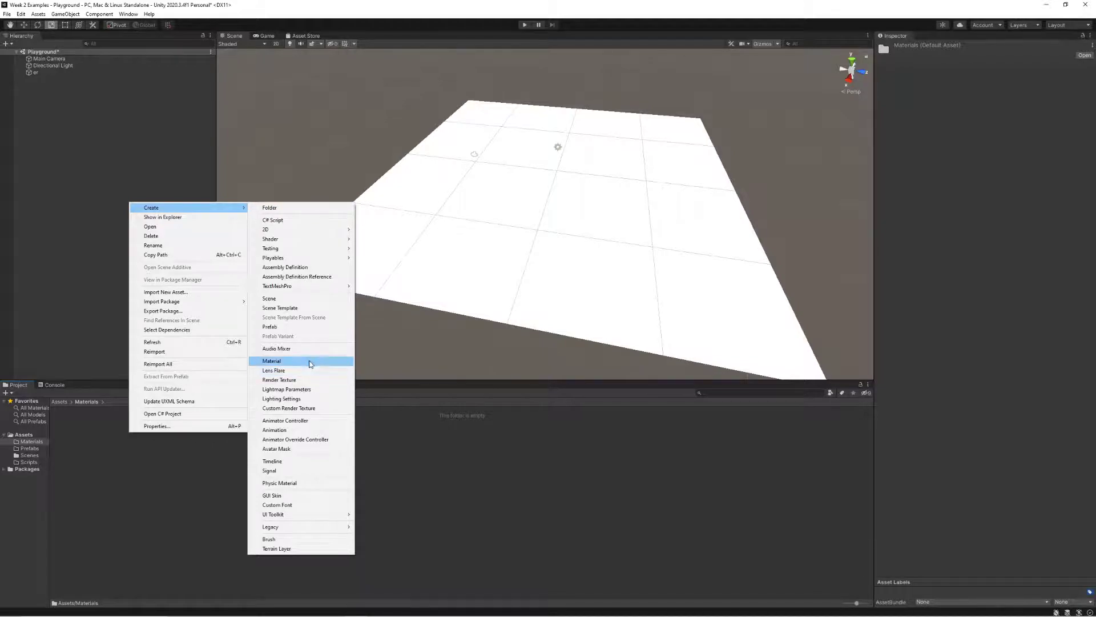
# - Create a Ground material in Materials and set its albedo to a dark red
pyautogui.click(272, 361)
pyautogui.write('Ground')
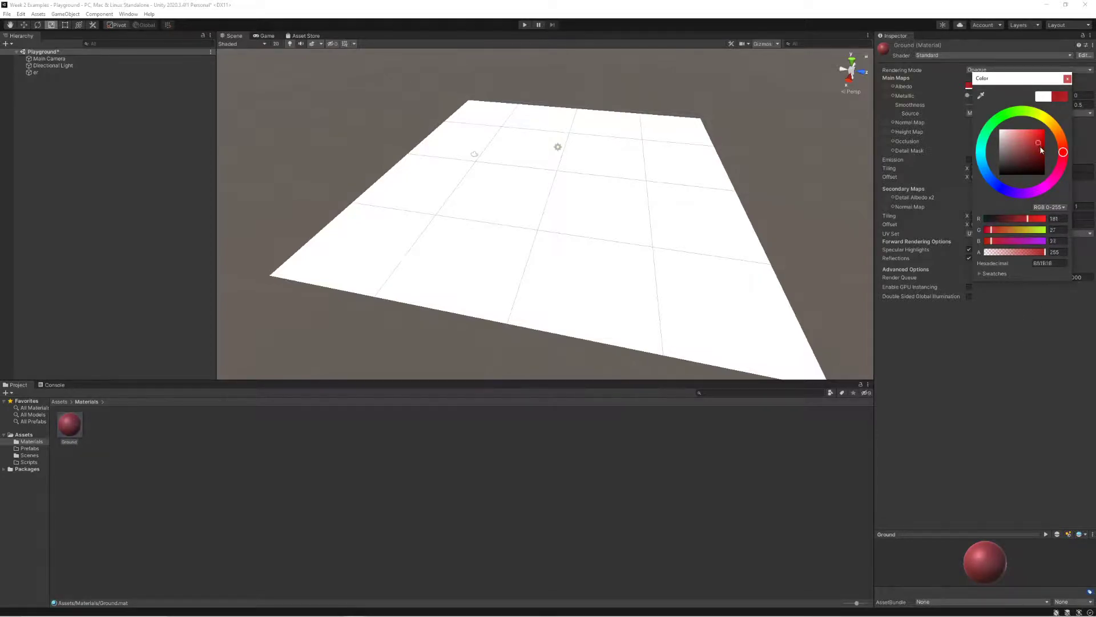
pyautogui.moveTo(1039, 144); pyautogui.dragTo(1045, 152)
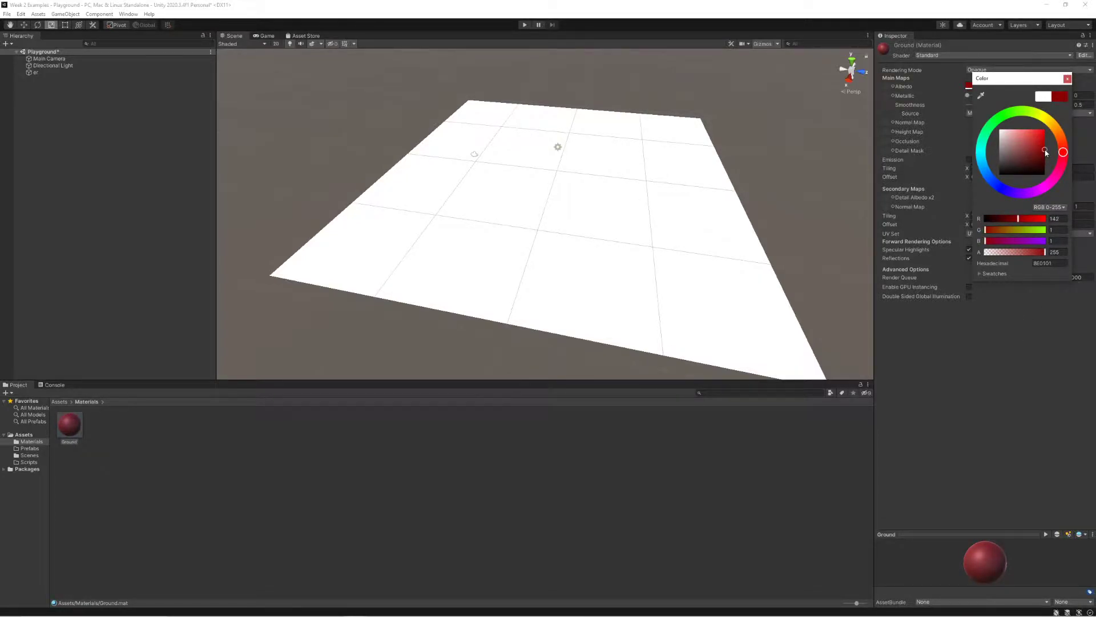